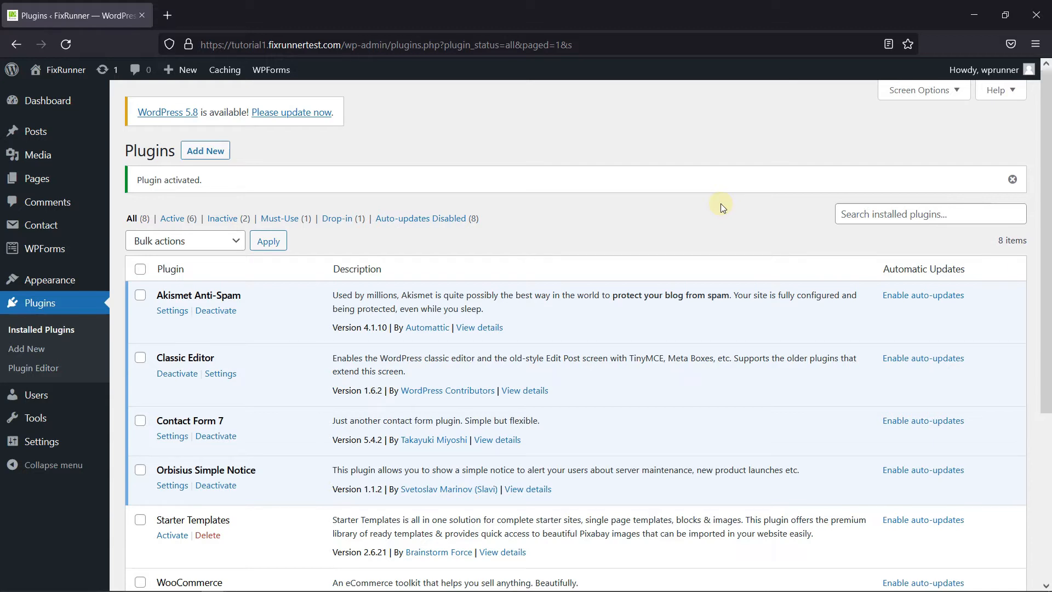
# Go to Settings > Orbisius Simple Notice in the admin sidebar
pyautogui.scroll(-3)
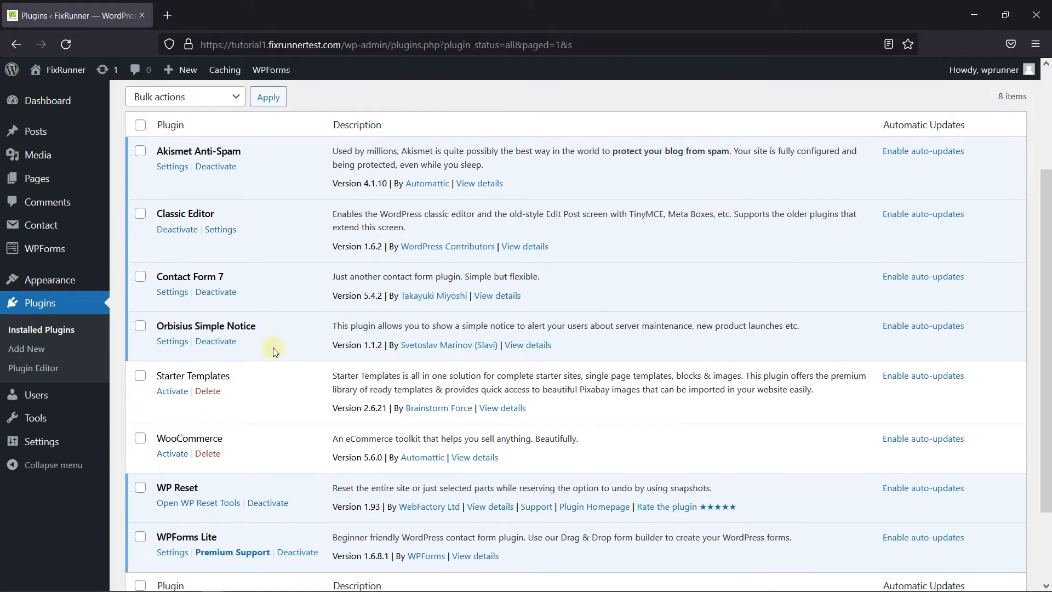
pyautogui.moveTo(278, 330)
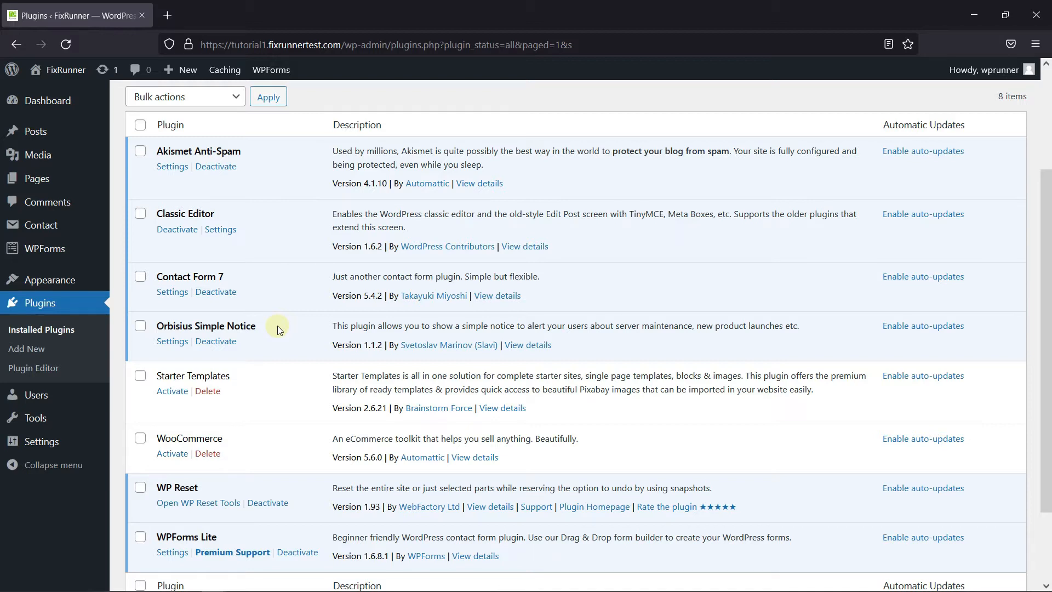
pyautogui.moveTo(281, 330)
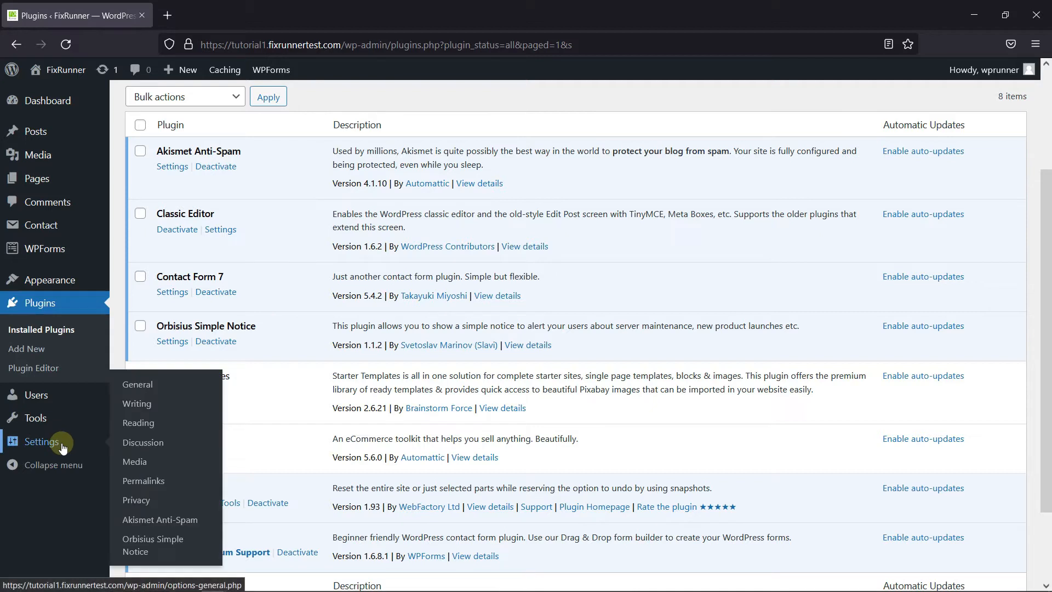
pyautogui.click(140, 544)
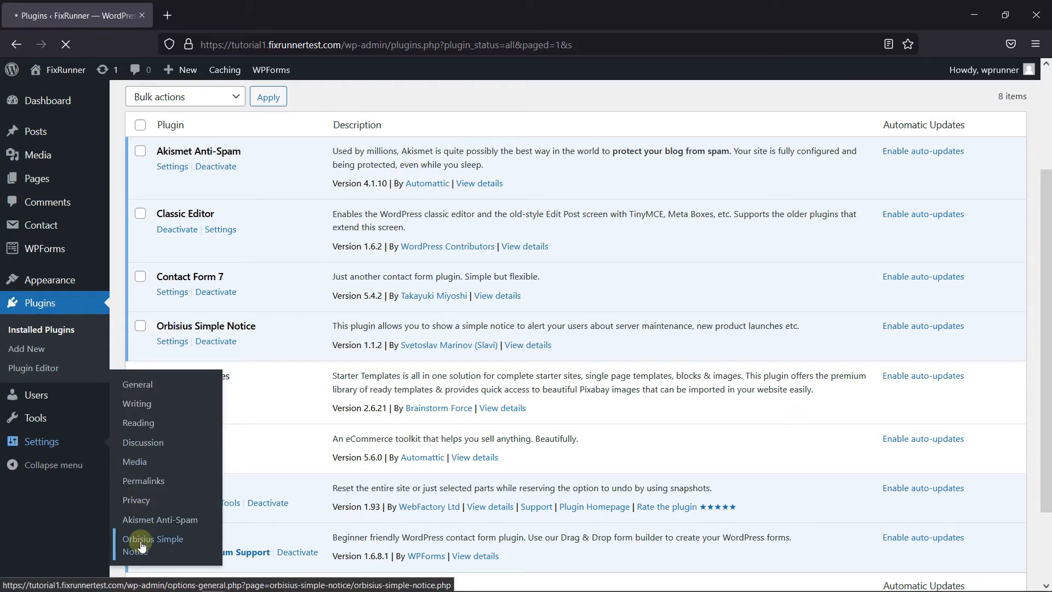
pyautogui.click(154, 538)
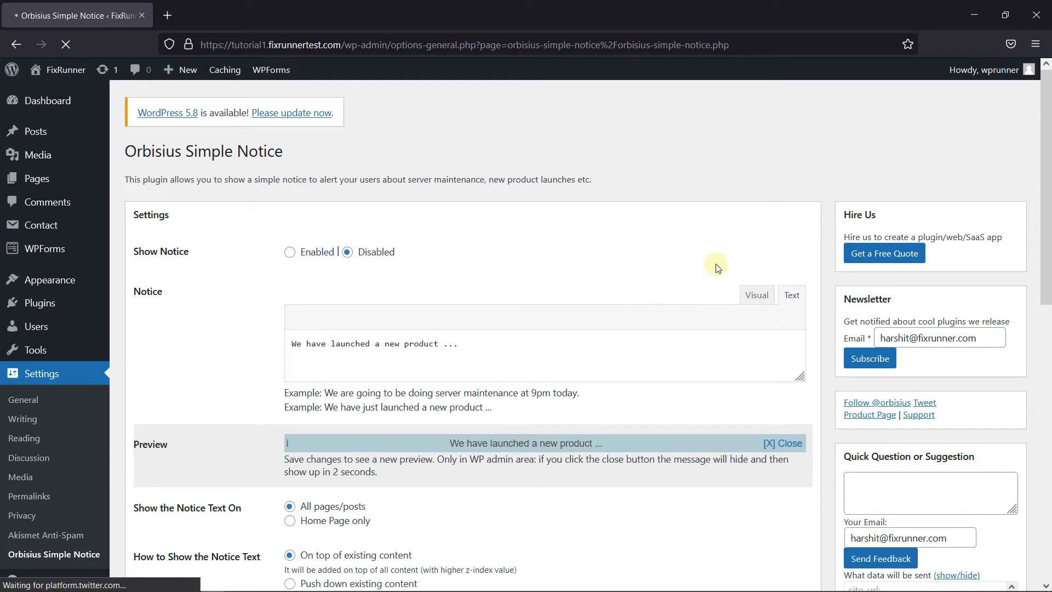
pyautogui.scroll(-3)
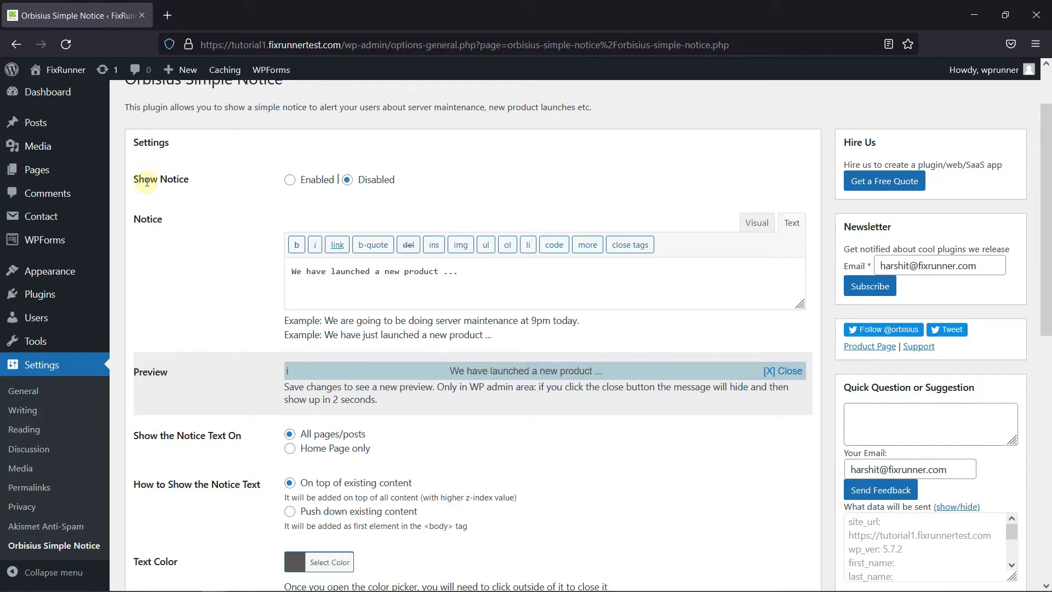
# Enable Show Notice and change the notice text to 'Enter the notice here!!!!!'
pyautogui.click(289, 179)
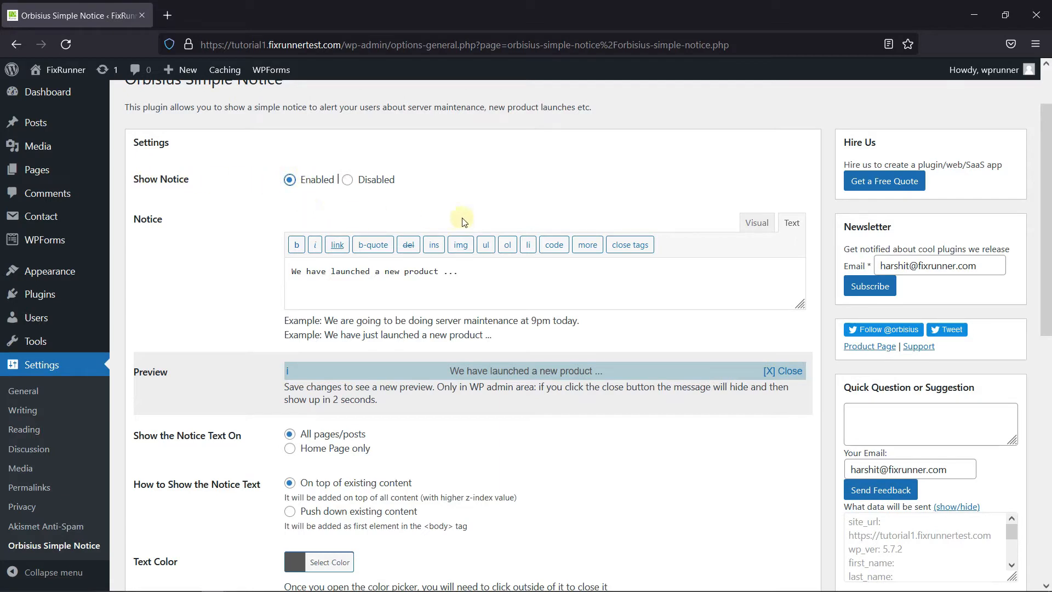
pyautogui.scroll(-3)
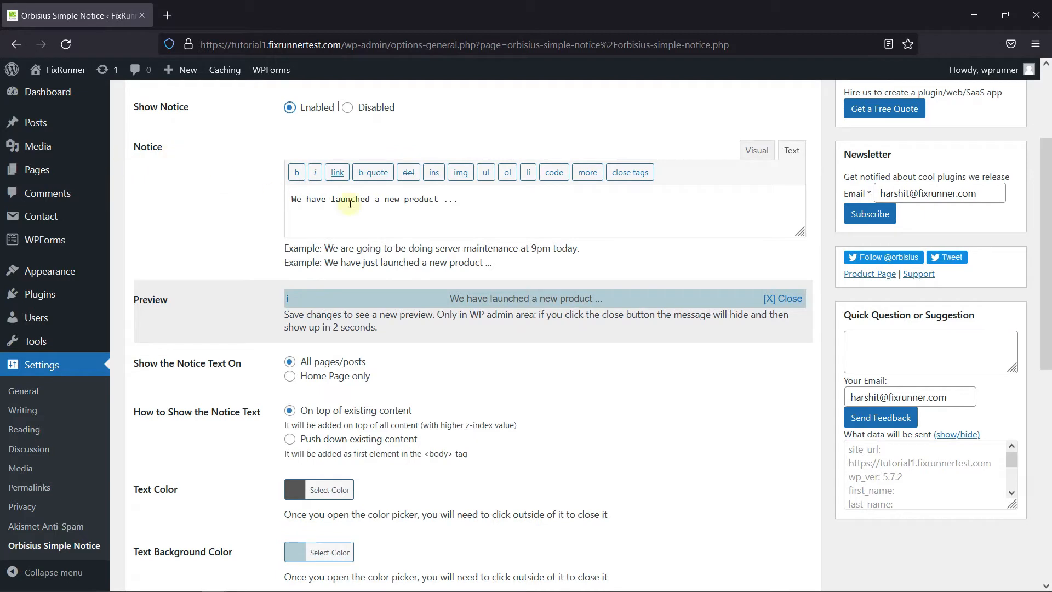
pyautogui.tripleClick(350, 198)
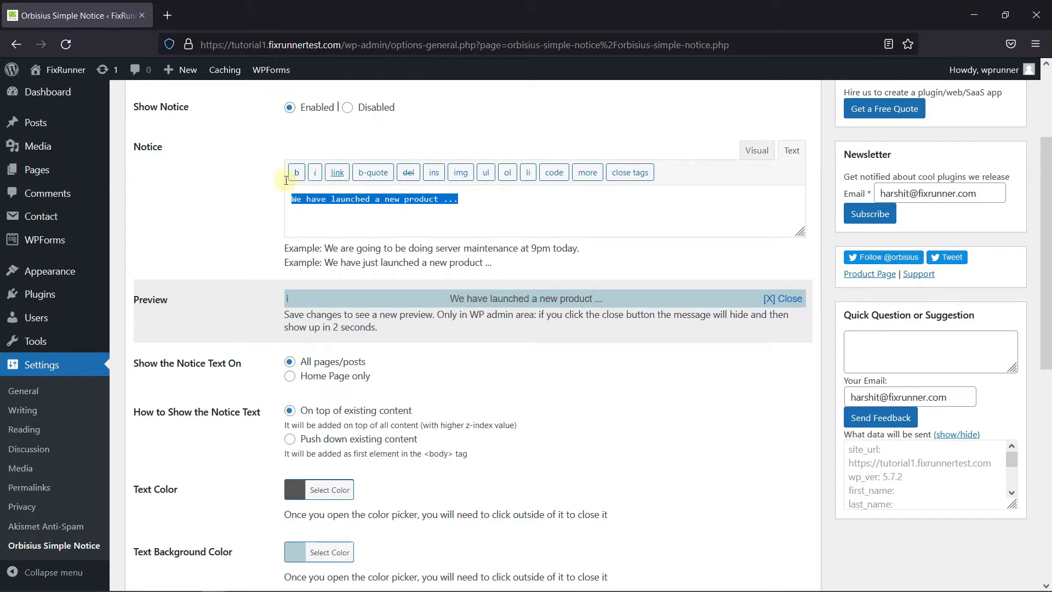
pyautogui.write('Enter the notice')
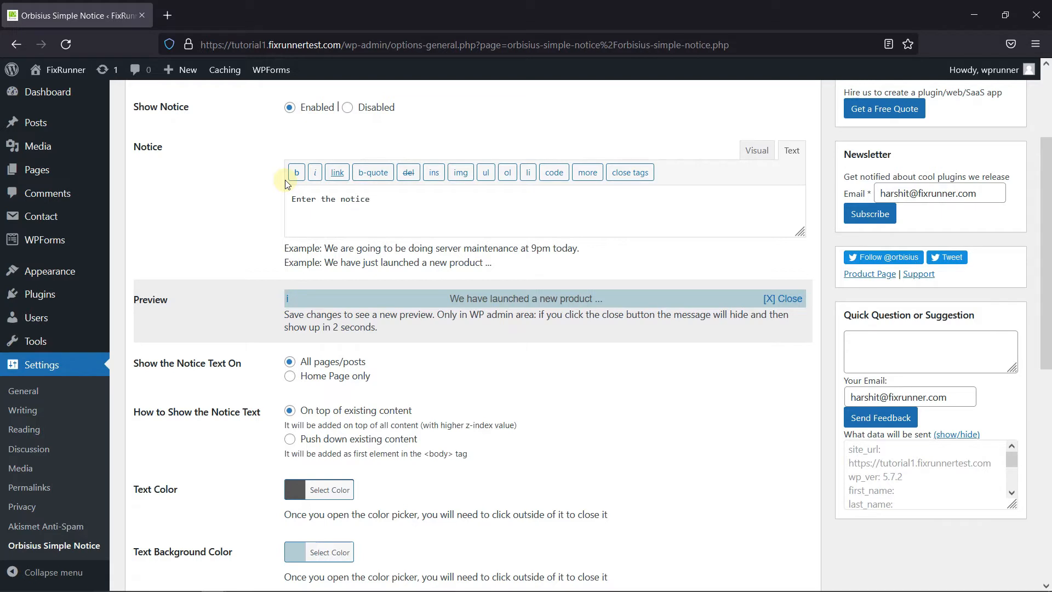
pyautogui.write('here')
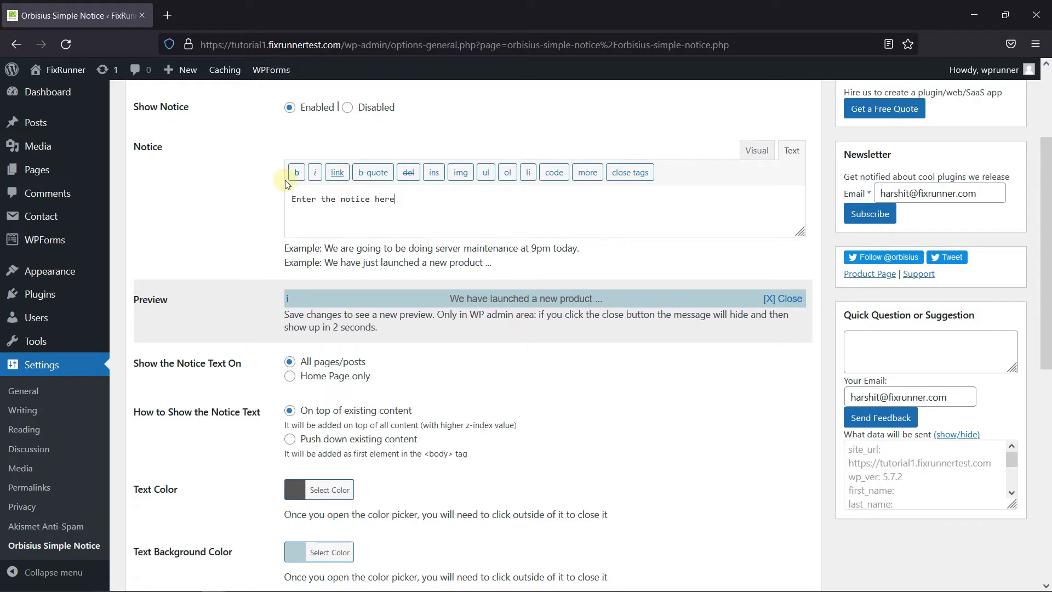
pyautogui.write('!!!!!')
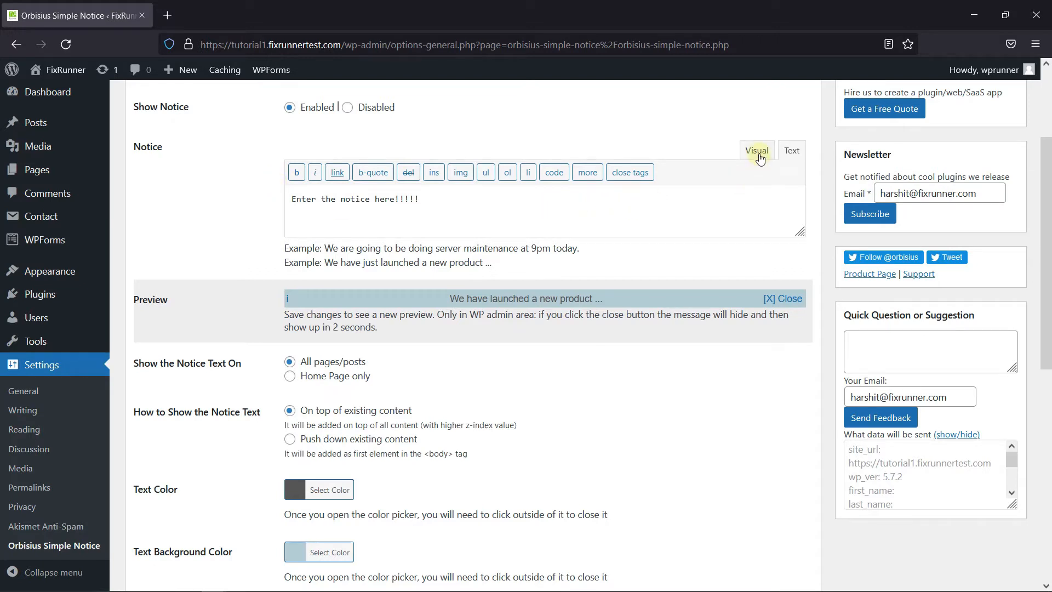
pyautogui.click(757, 151)
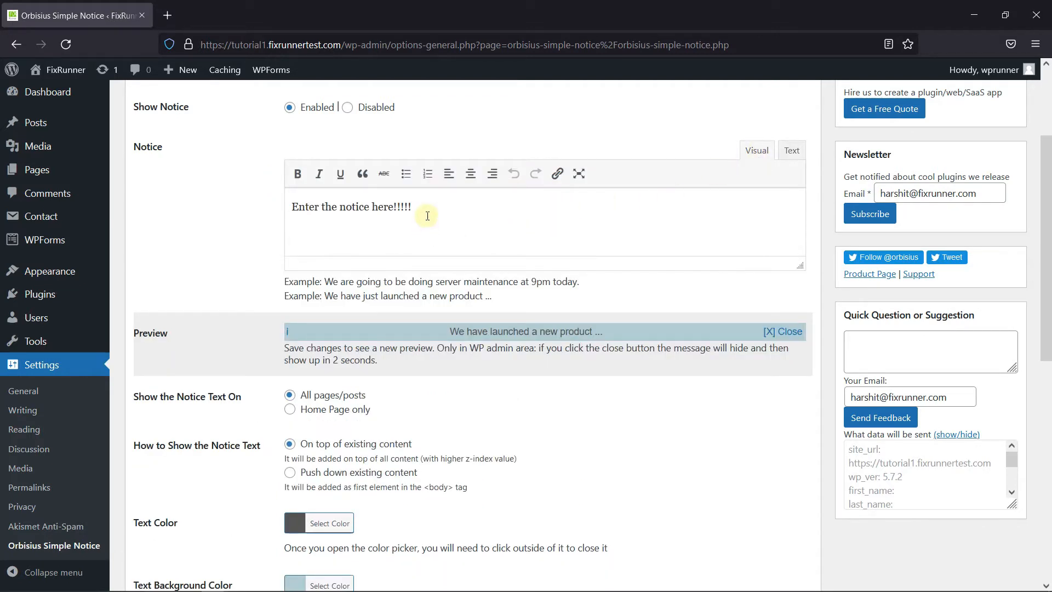
pyautogui.moveTo(626, 199)
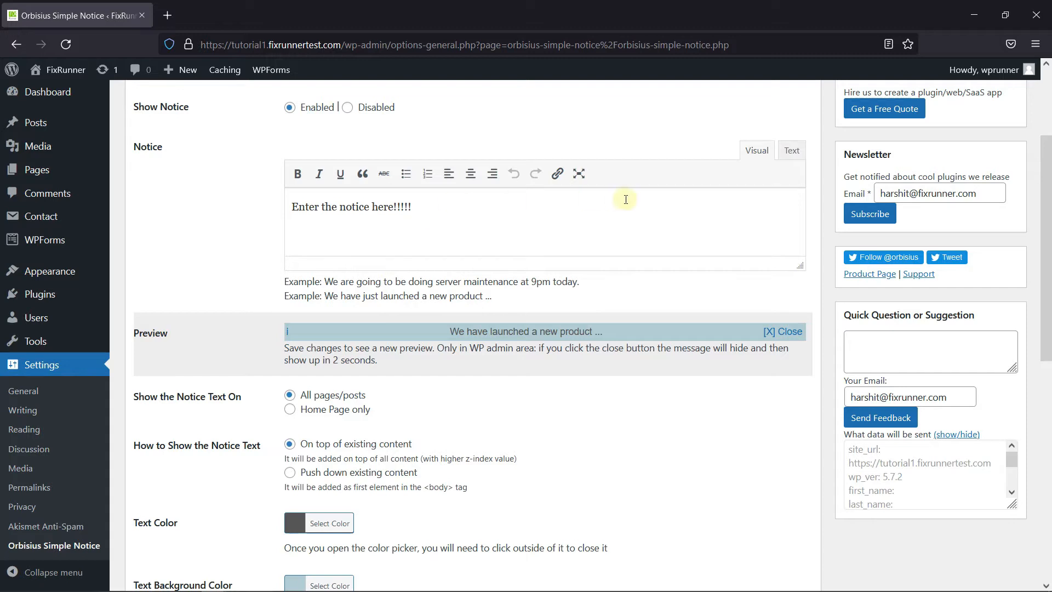
pyautogui.moveTo(761, 167)
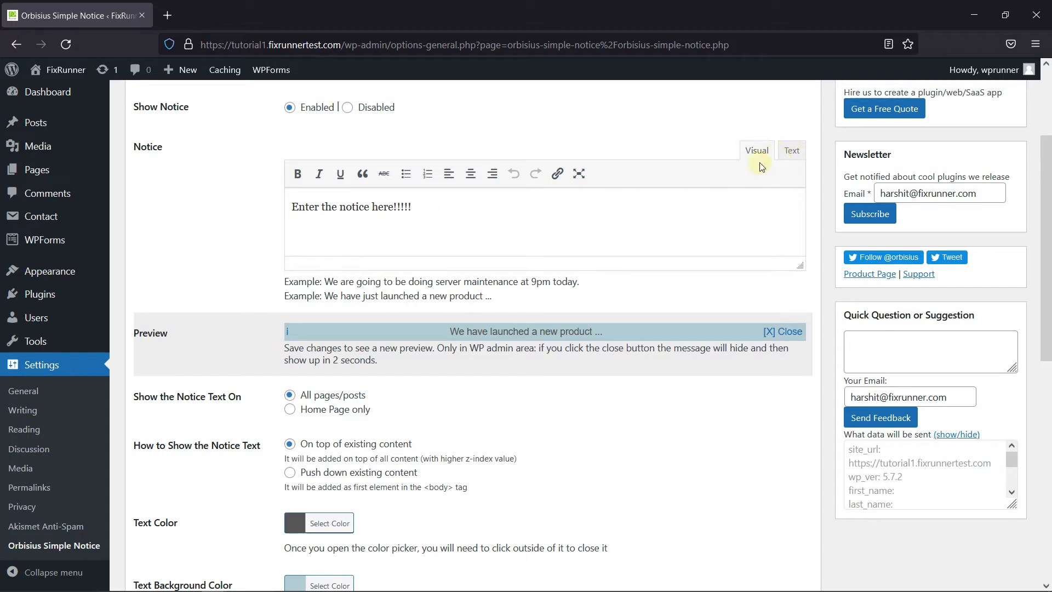
pyautogui.scroll(-3)
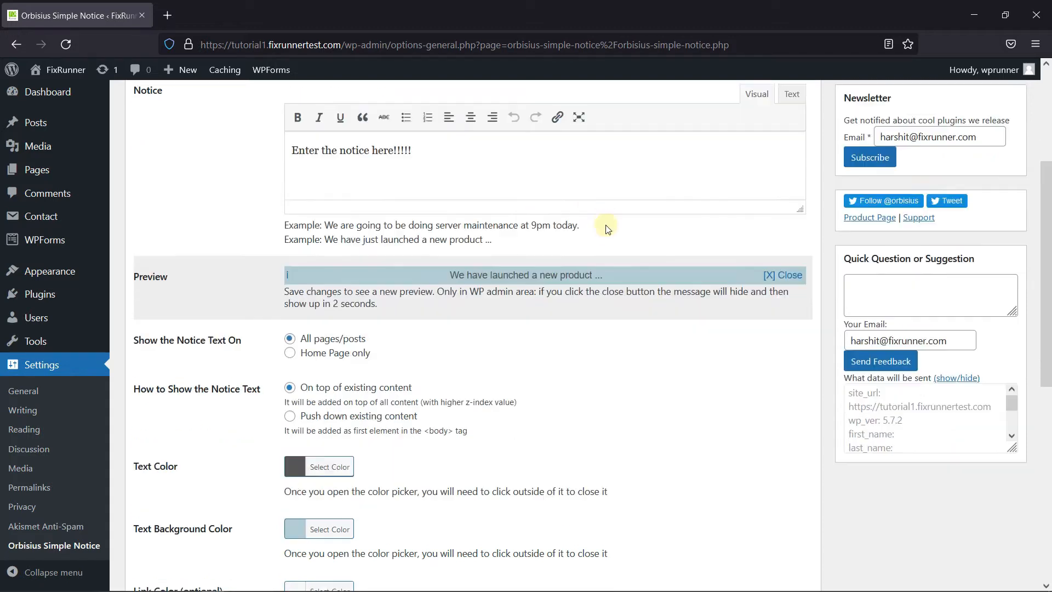
pyautogui.scroll(-3)
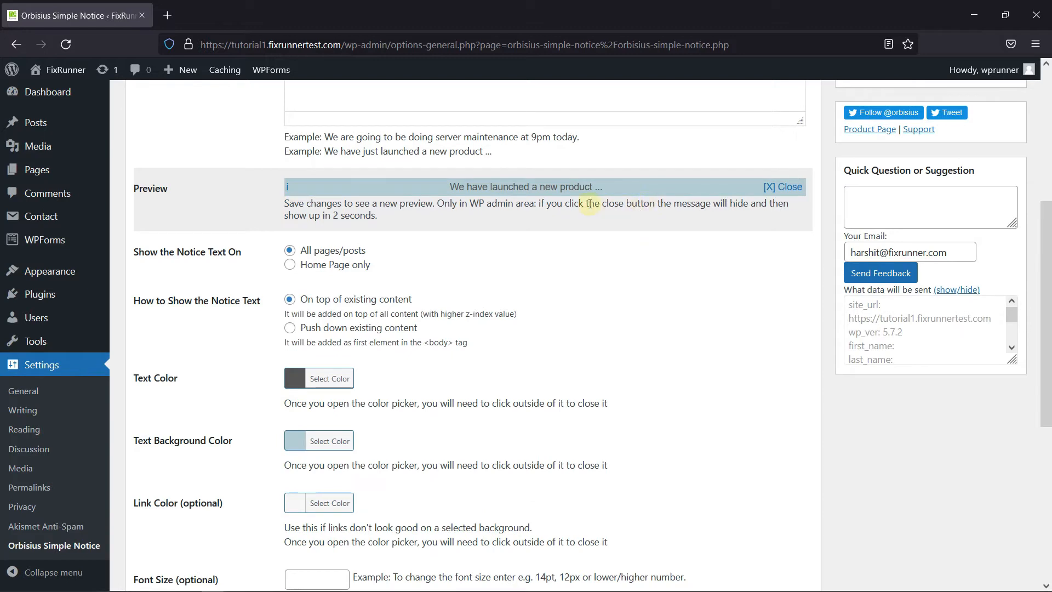
pyautogui.scroll(-3)
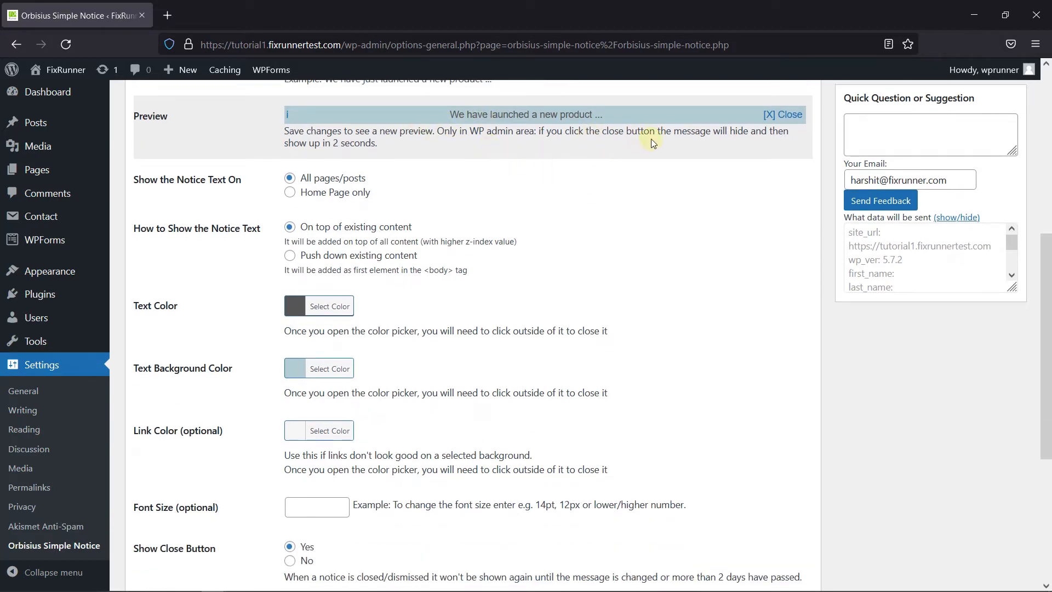
pyautogui.moveTo(565, 223)
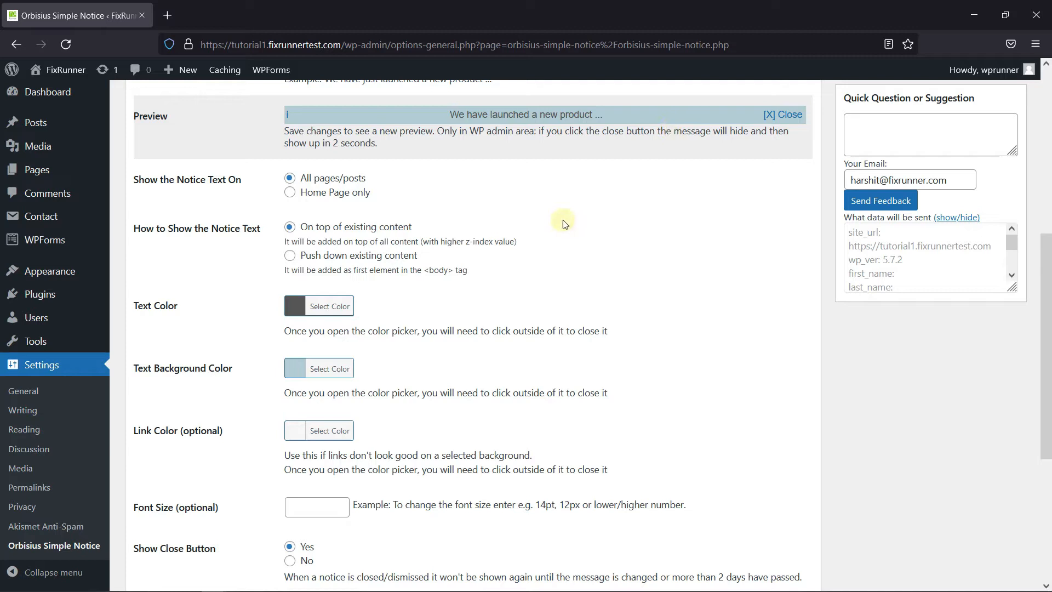
pyautogui.moveTo(223, 195)
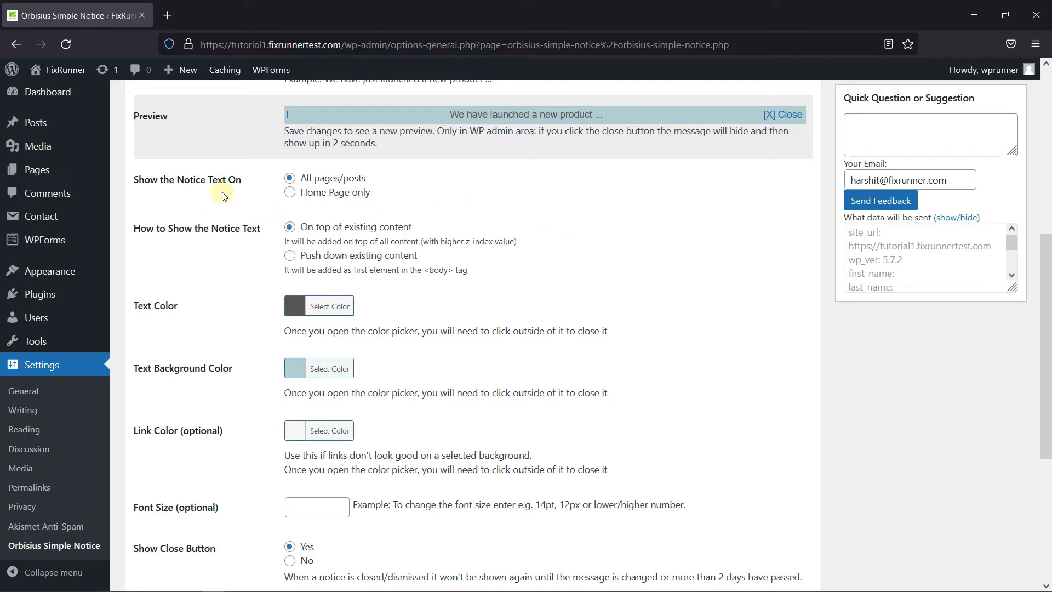
pyautogui.moveTo(250, 252)
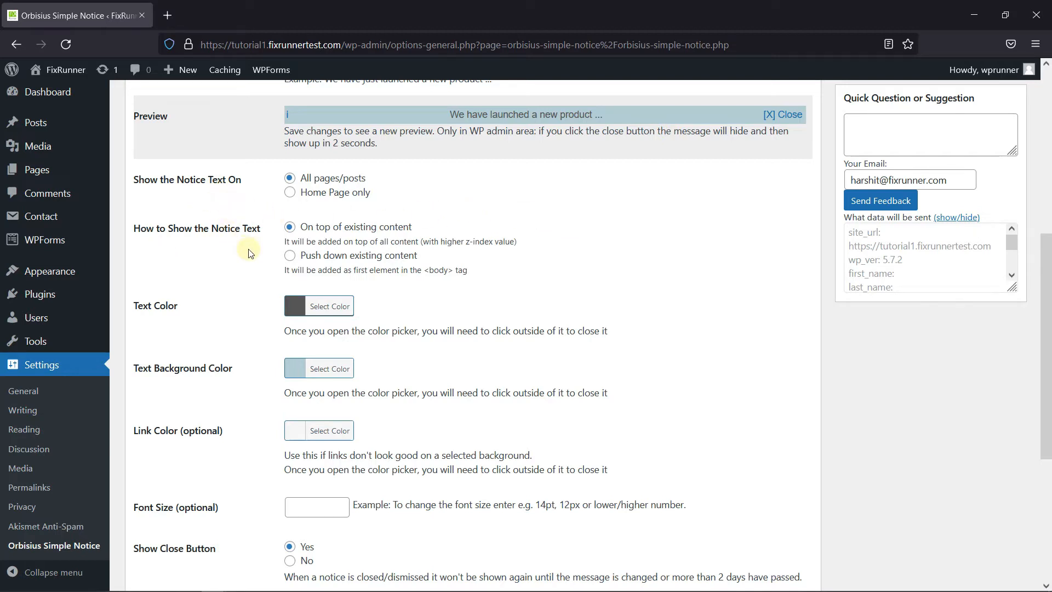
pyautogui.scroll(-3)
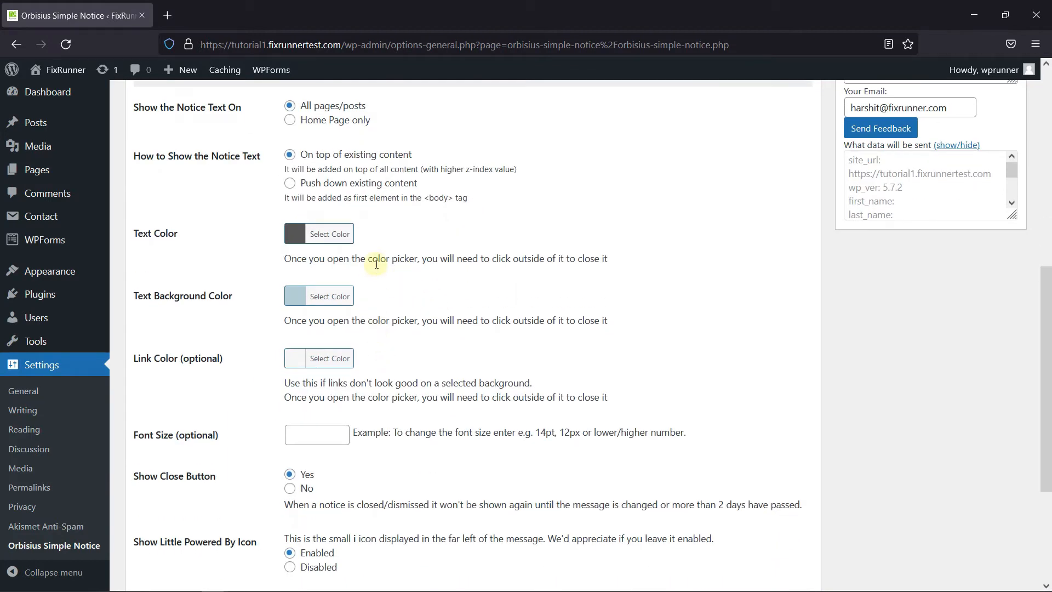
# Set the notice Text Color to red and Text Background Color to green
pyautogui.click(329, 234)
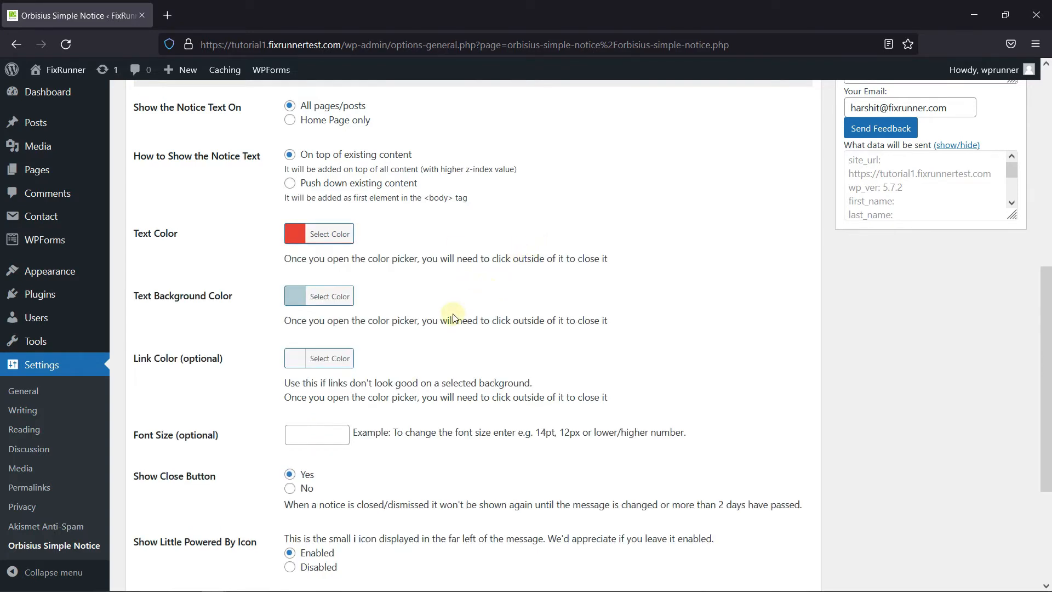
pyautogui.click(330, 296)
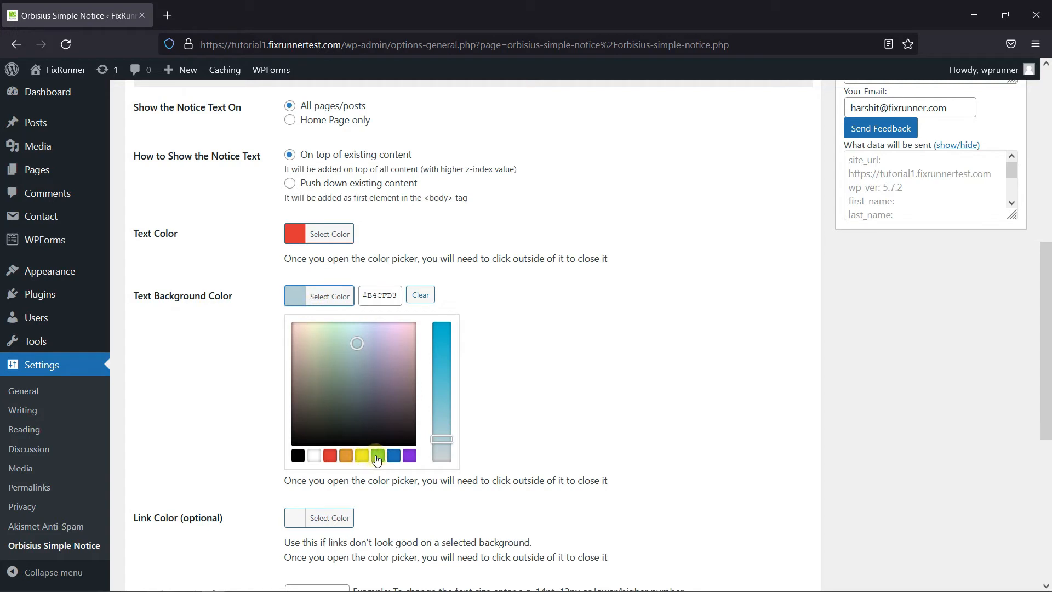
pyautogui.click(504, 287)
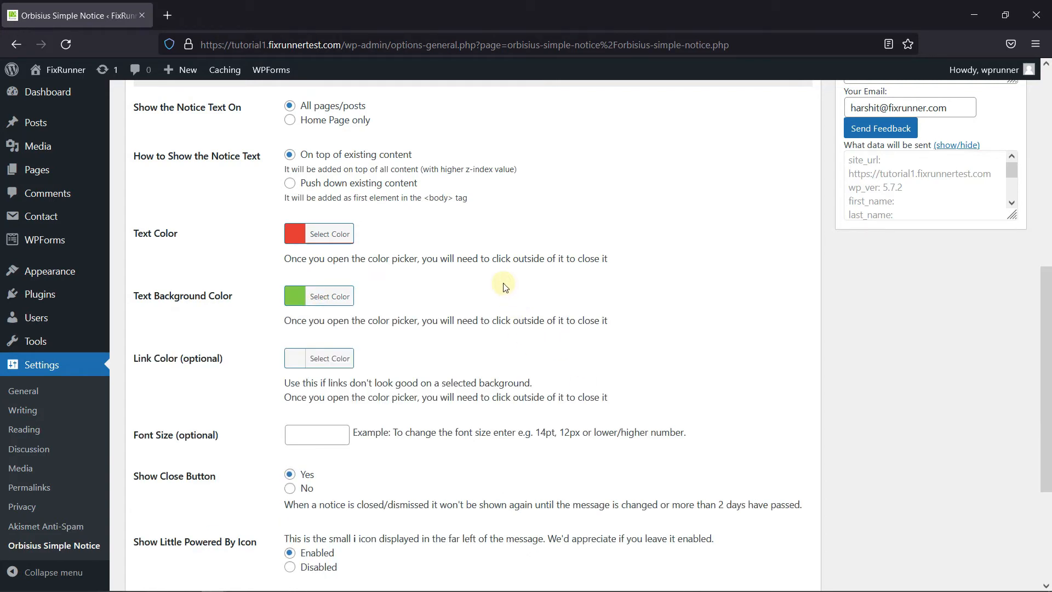
pyautogui.scroll(-3)
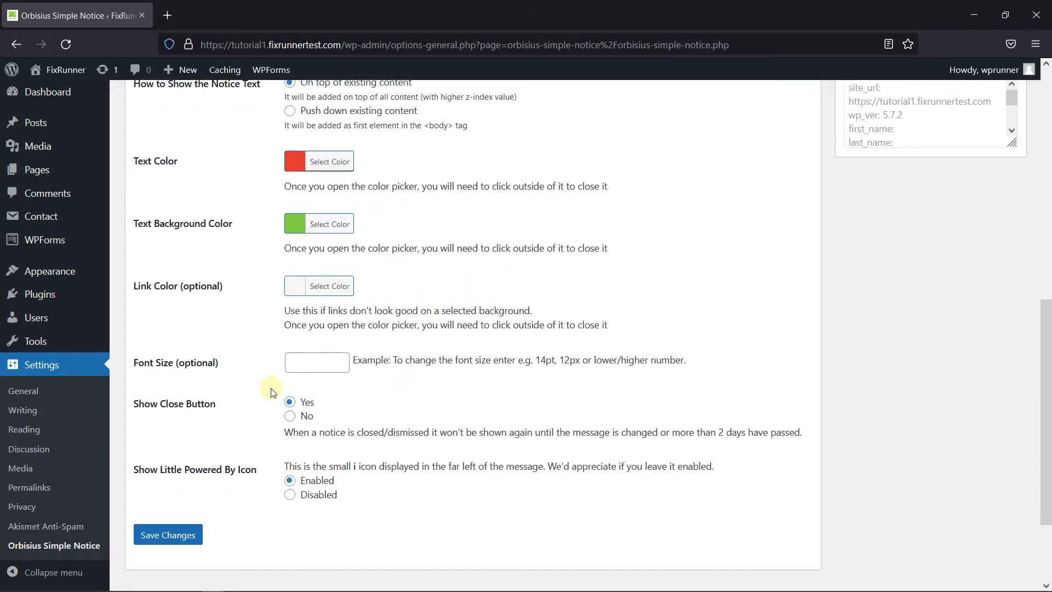
pyautogui.moveTo(375, 392)
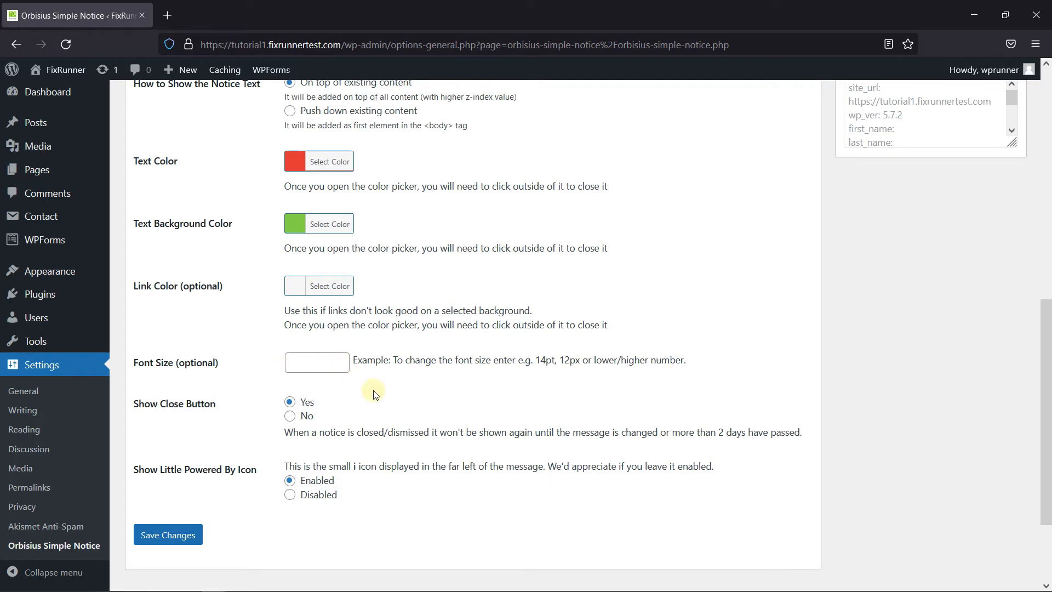
pyautogui.scroll(-3)
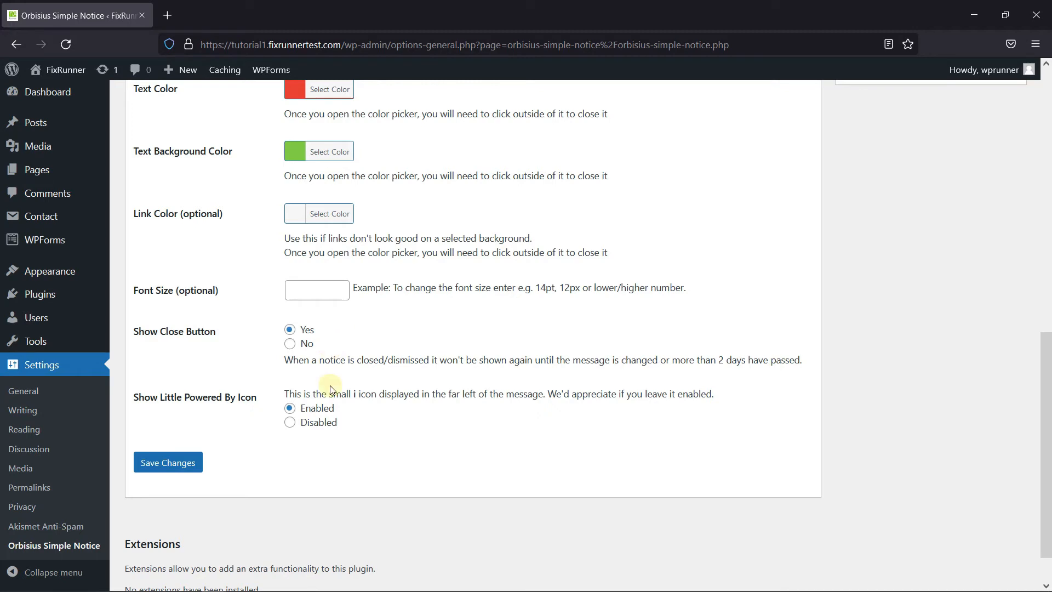
pyautogui.moveTo(252, 401)
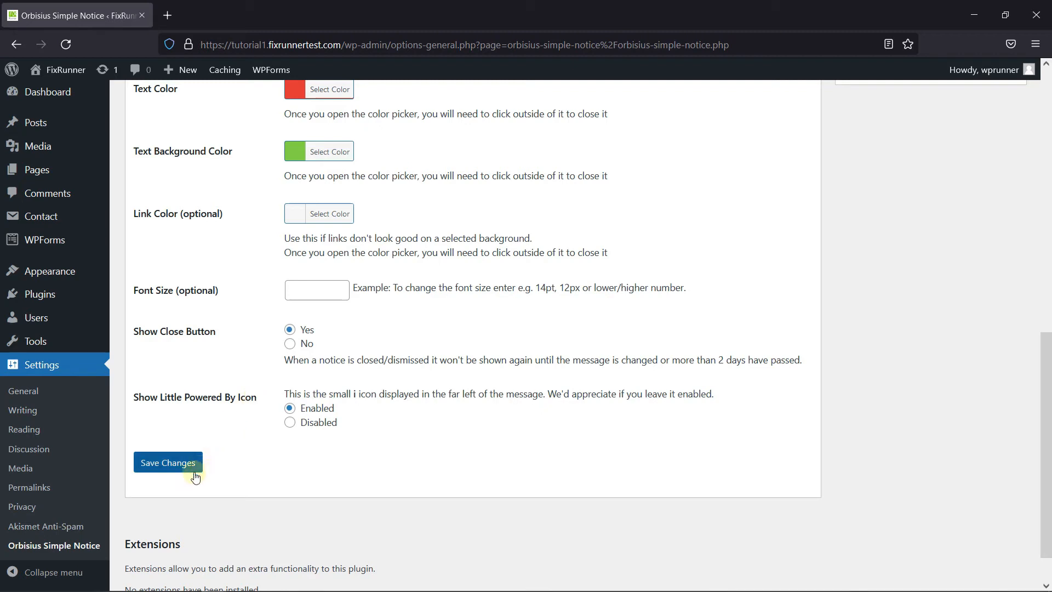
# Save the notice settings with Save Changes
pyautogui.click(168, 462)
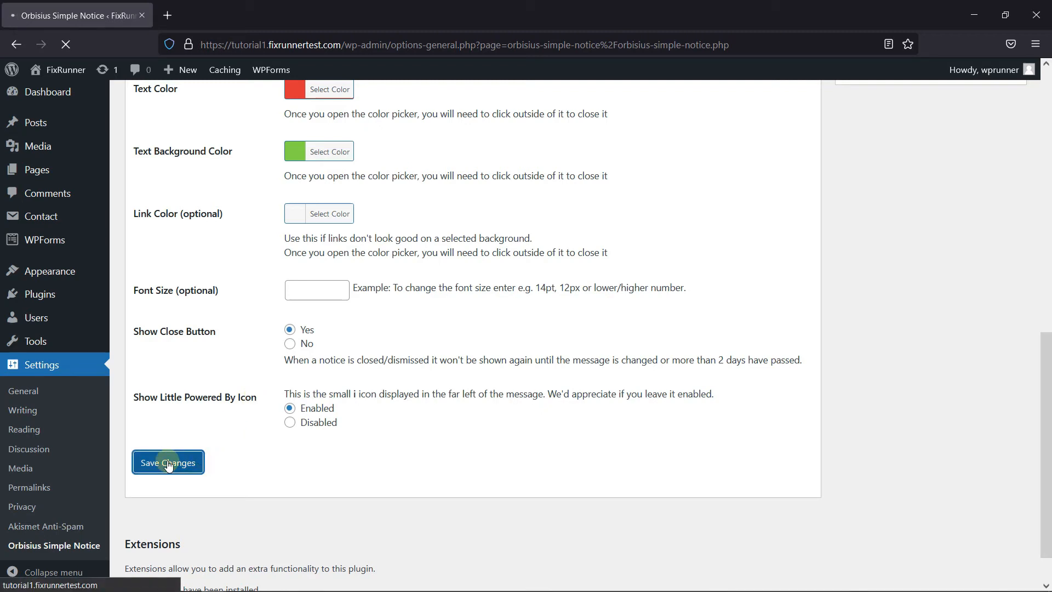
pyautogui.click(168, 462)
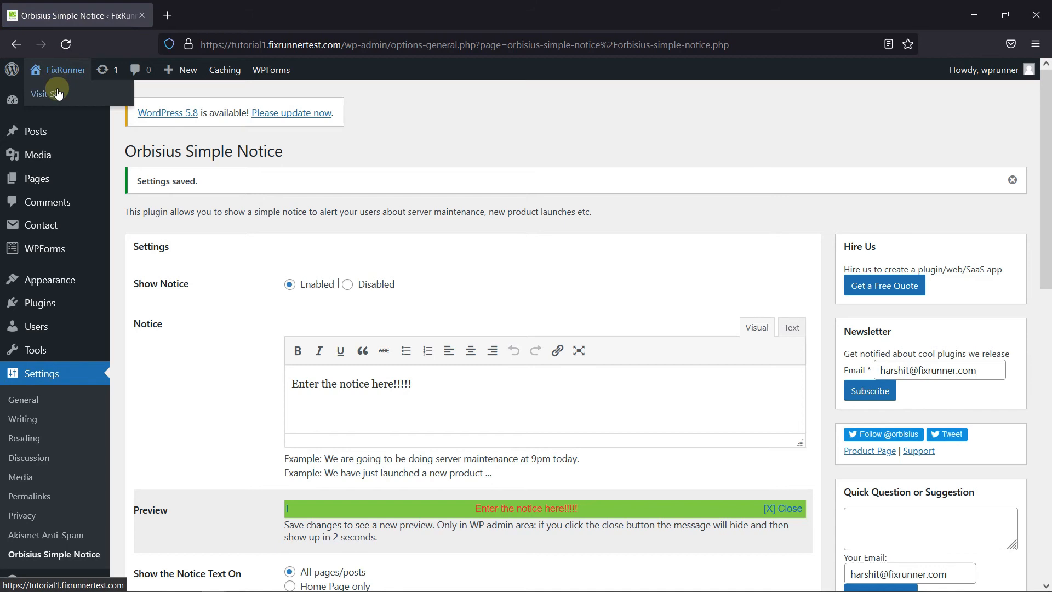
# Open Visit Site in a new tab and check the green notice bar with red text
pyautogui.click(43, 94)
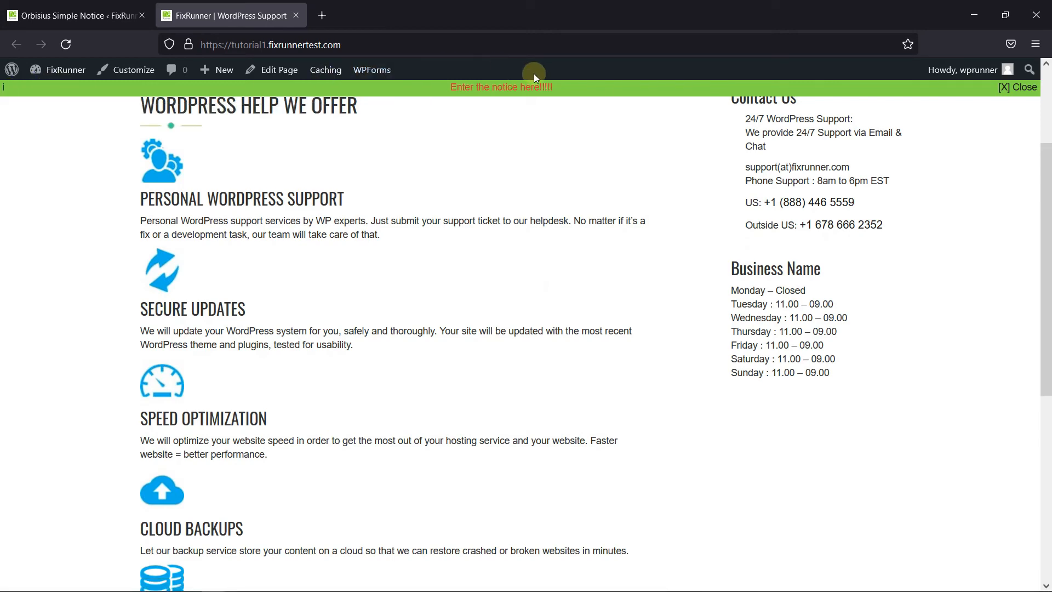
pyautogui.scroll(-3)
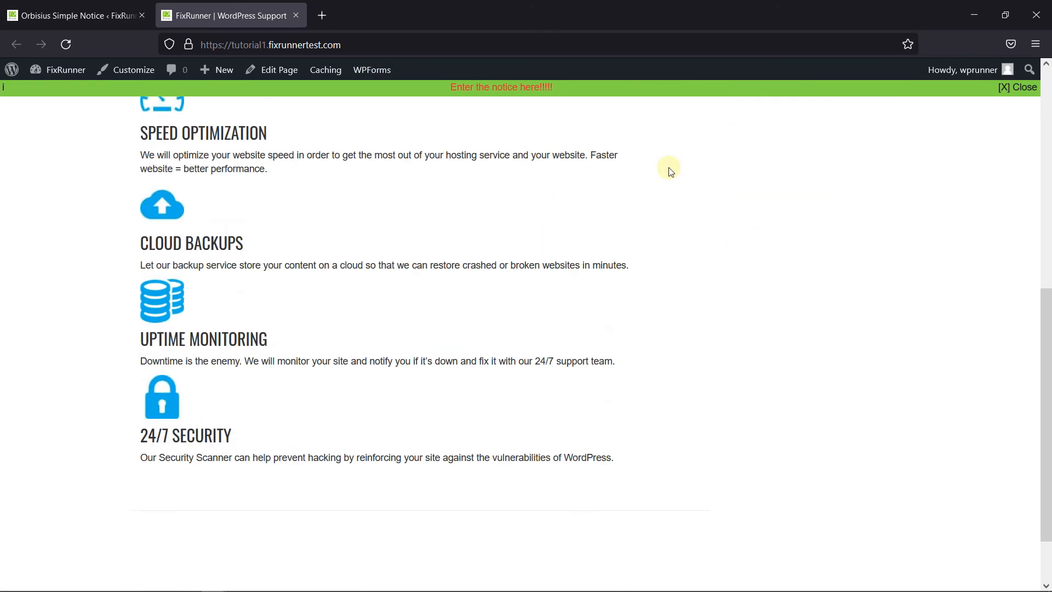
pyautogui.scroll(3)
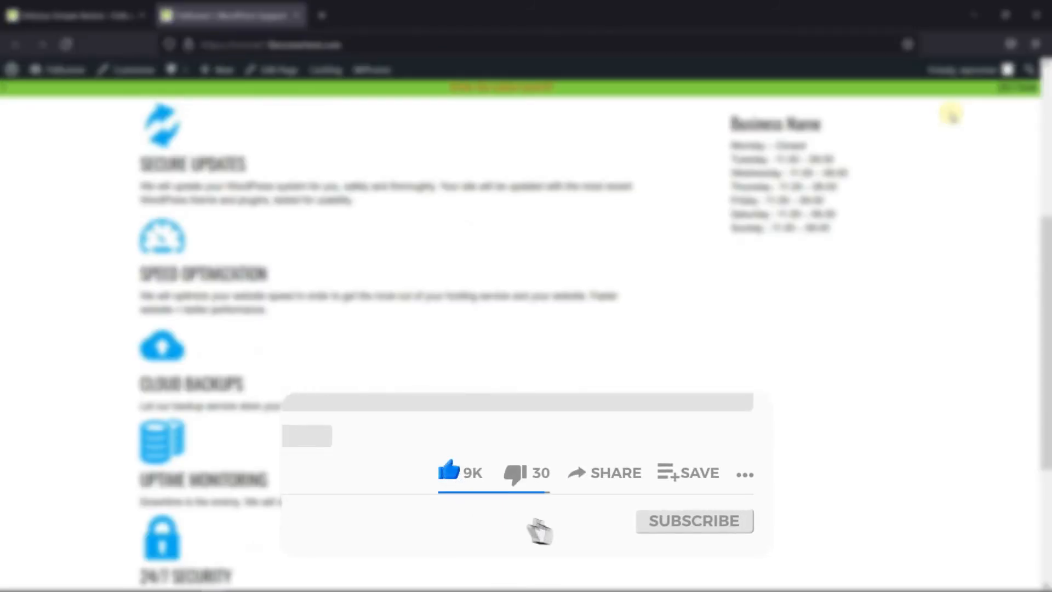
pyautogui.click(694, 521)
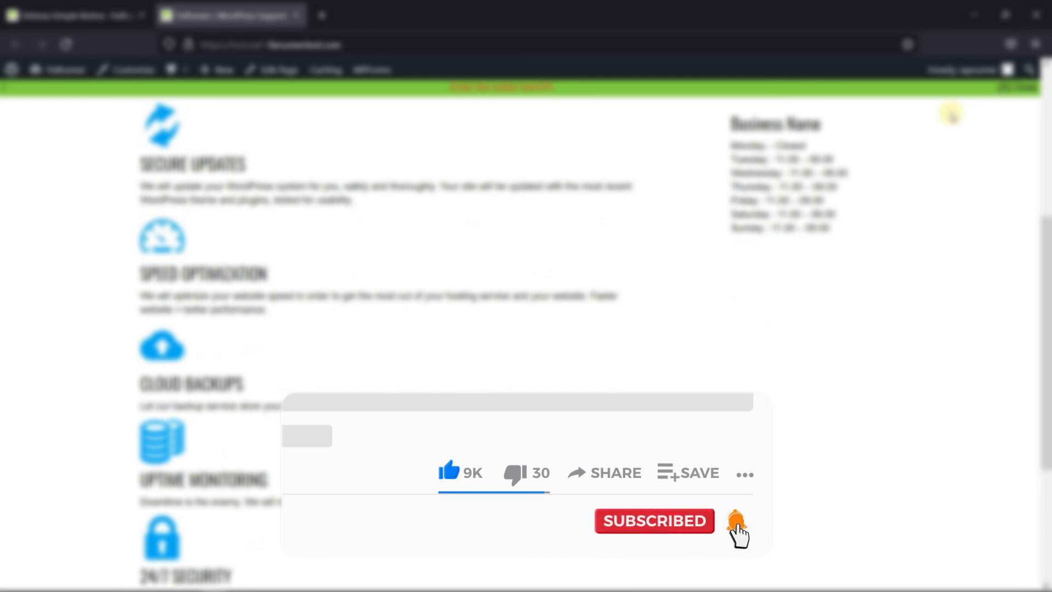
pyautogui.click(735, 522)
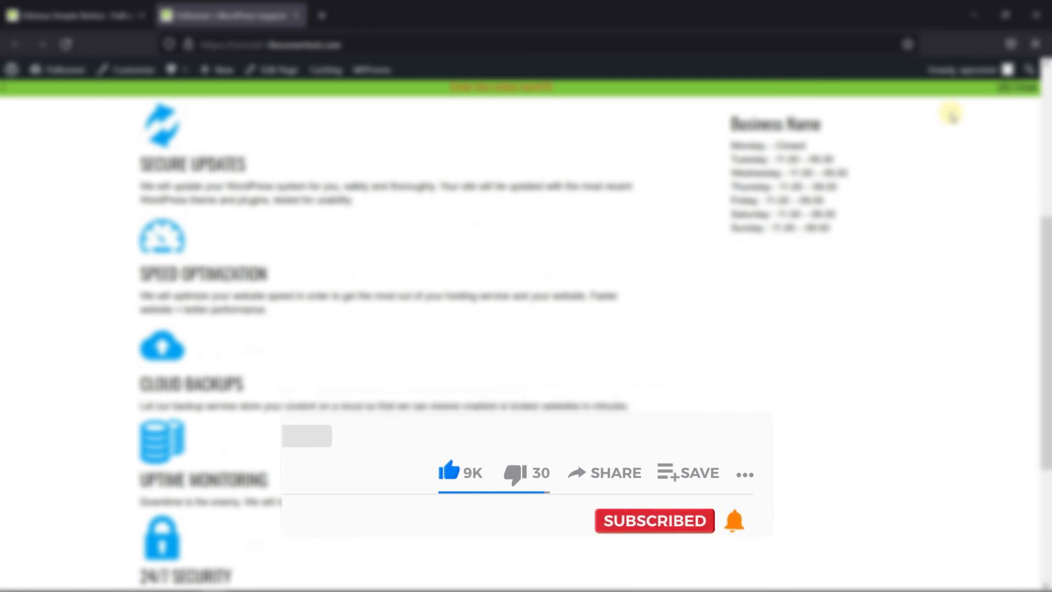